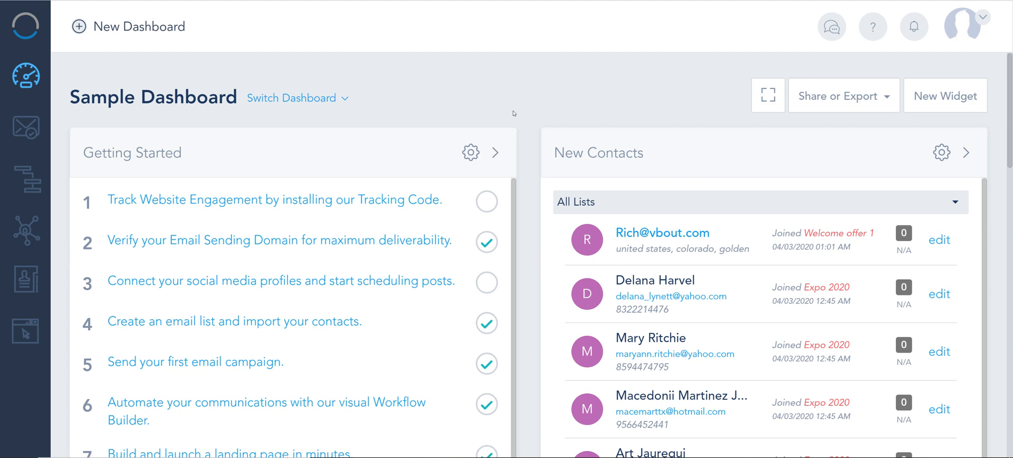
mouse_move(959, 34)
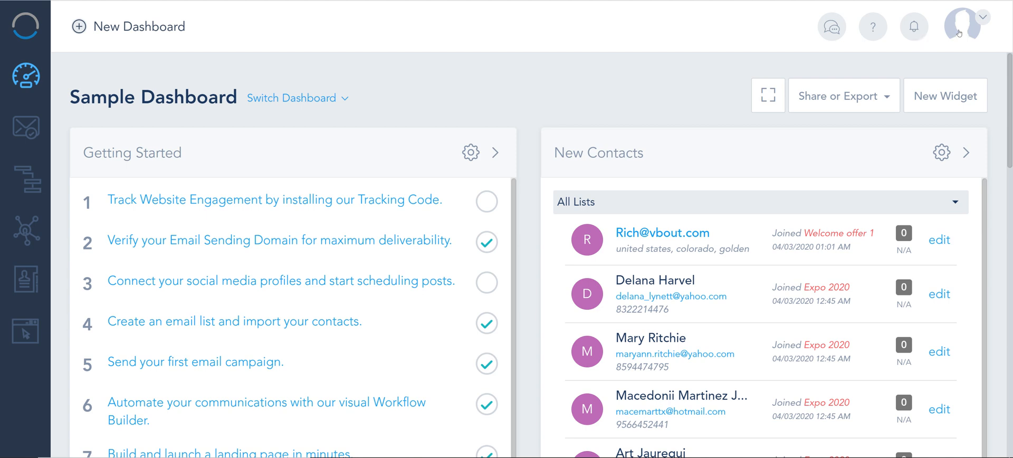
Go to the Website Tracking Code section of the account settings
click(962, 27)
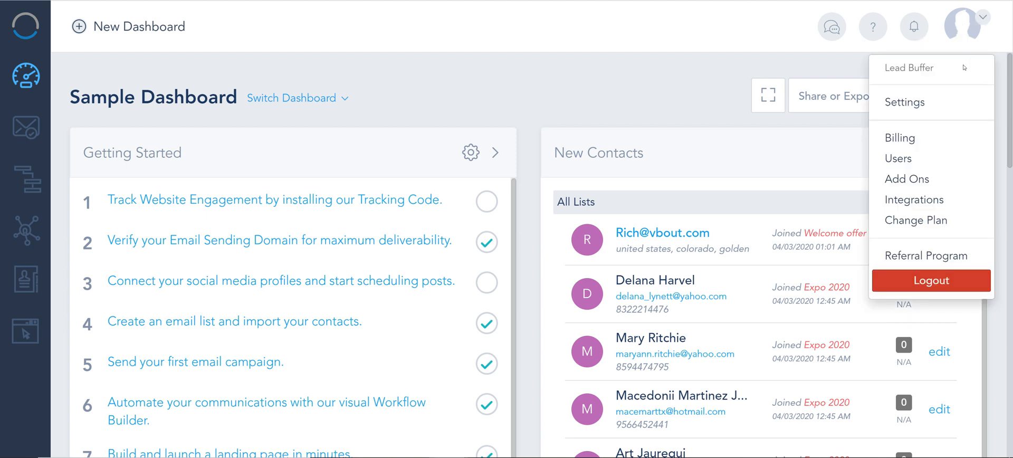
click(904, 102)
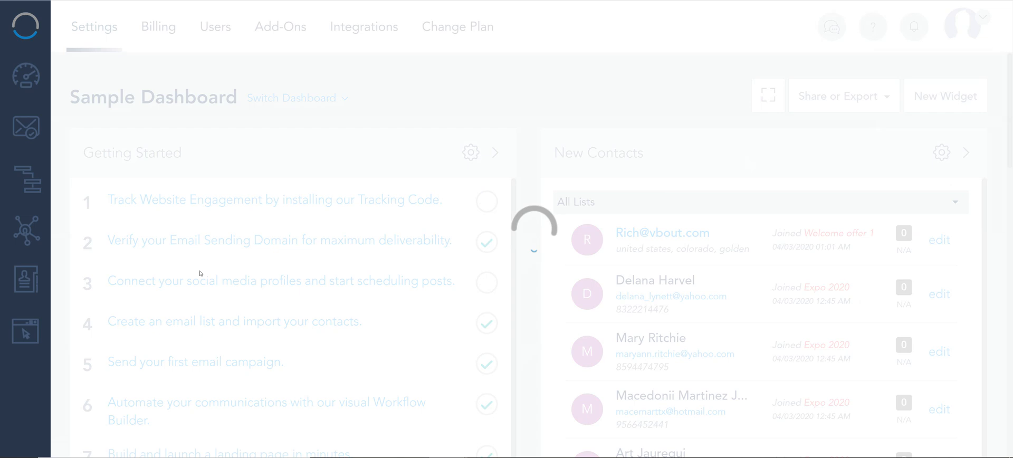
click(94, 26)
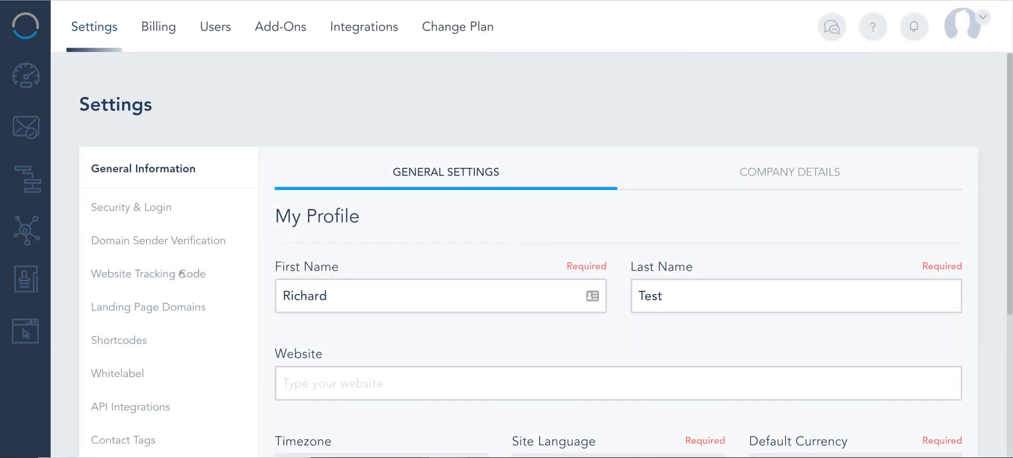
click(148, 273)
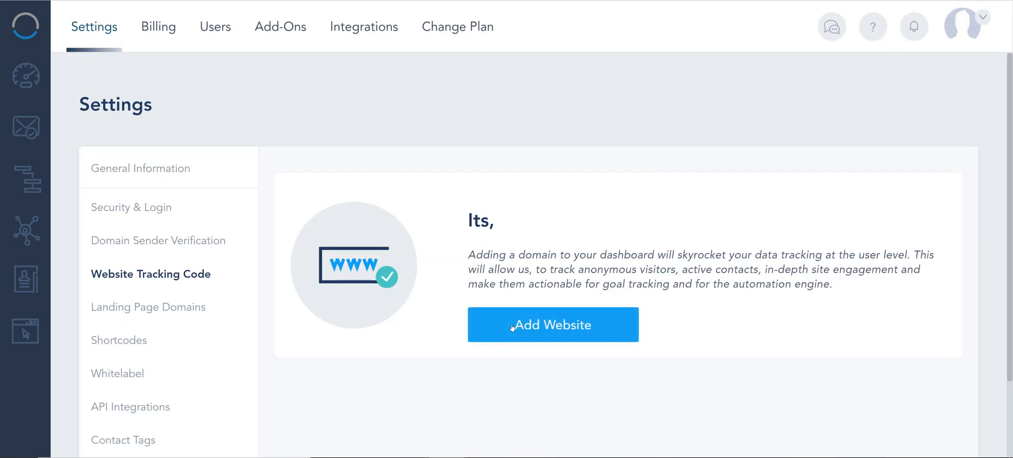
Add leadbuffer.com as a tracked website and copy its generated tracking script
click(553, 325)
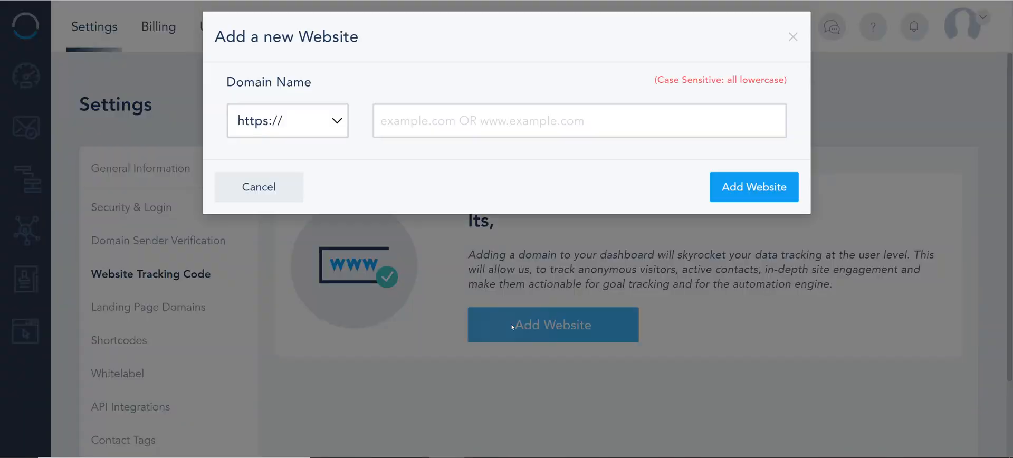
click(579, 134)
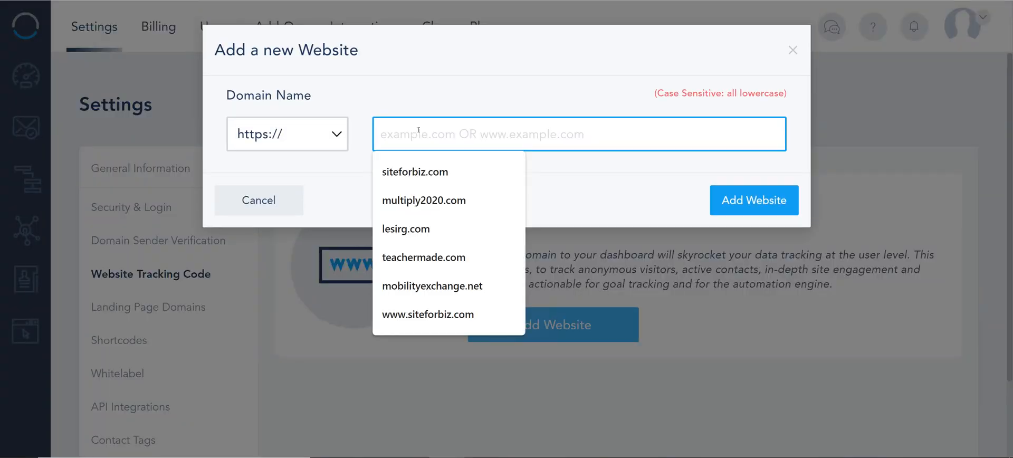
text(leadbu)
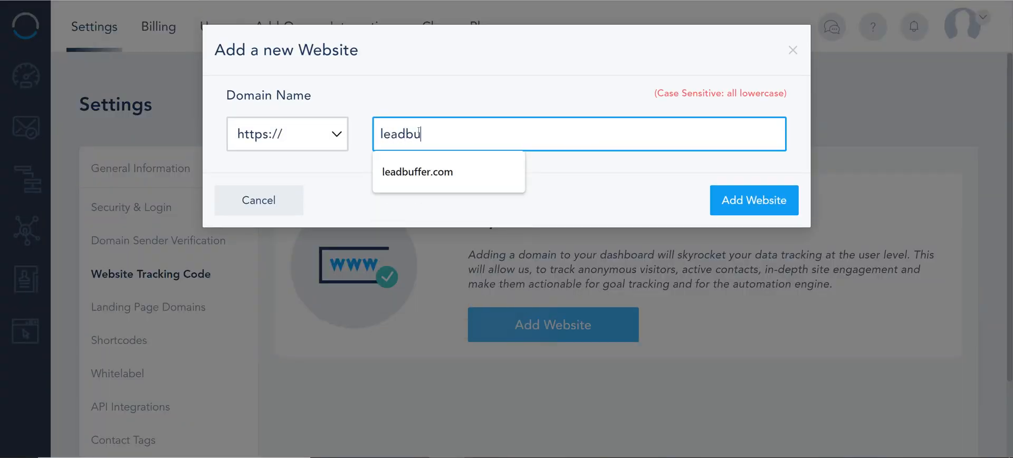
click(417, 172)
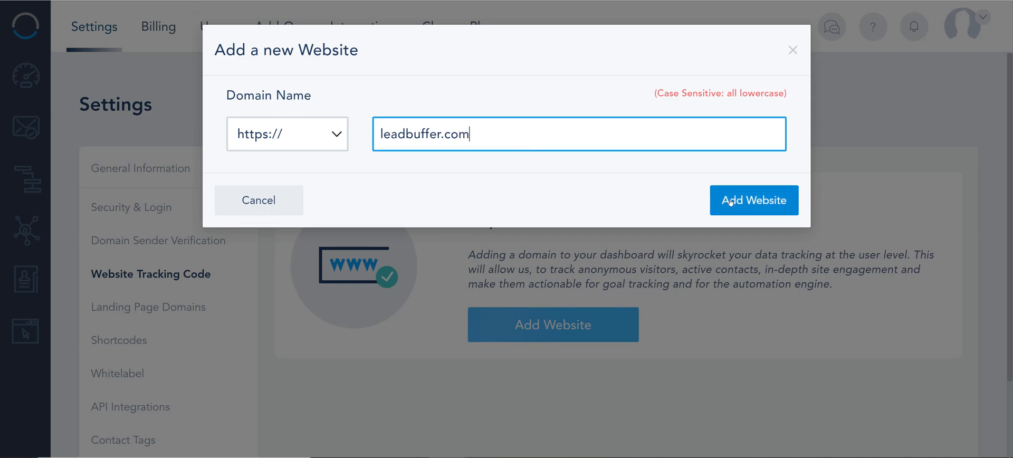
click(754, 200)
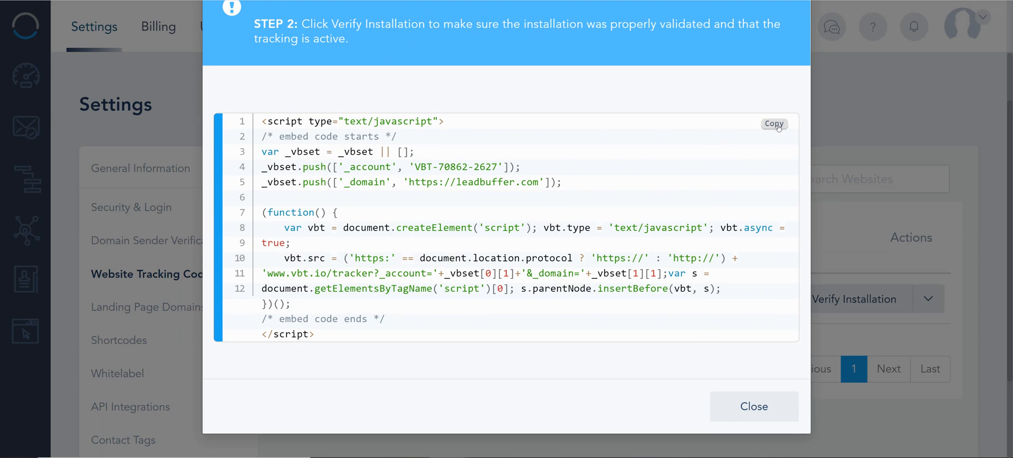
click(773, 124)
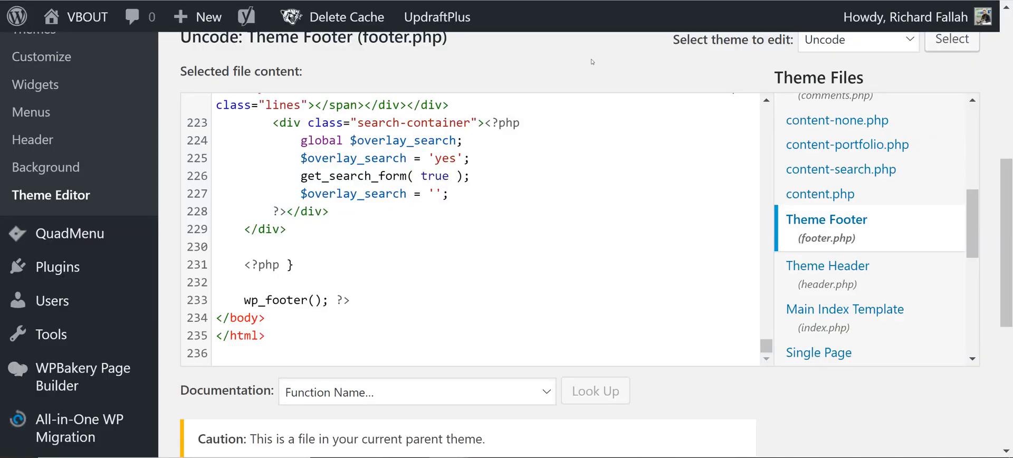
mouse_move(288, 314)
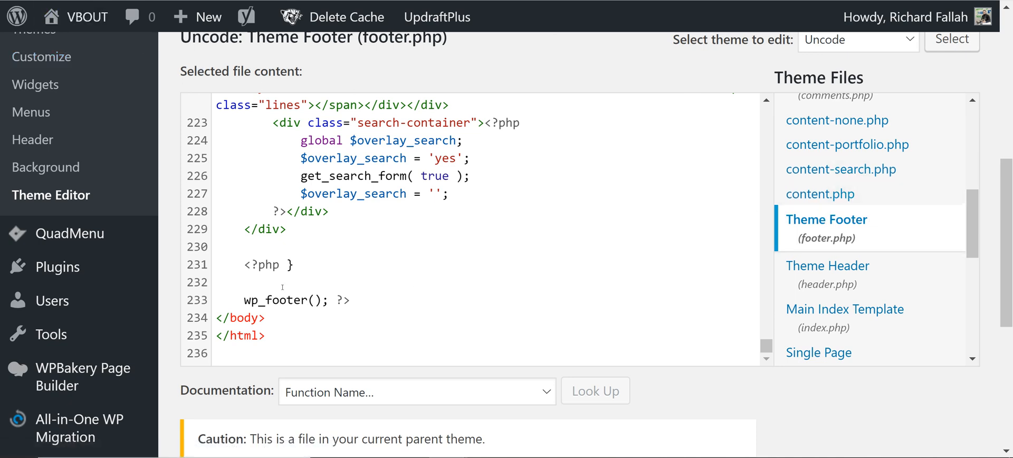
click(280, 282)
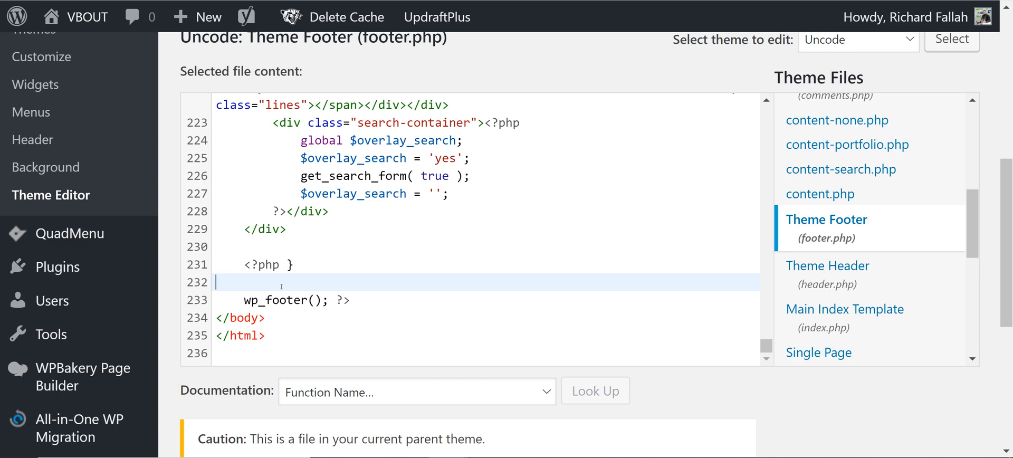
scroll(down, 3)
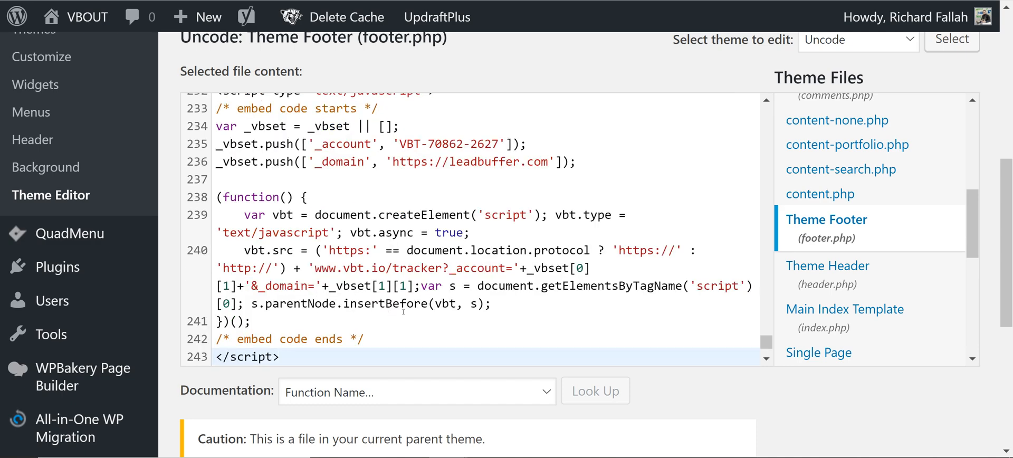
scroll(down, 3)
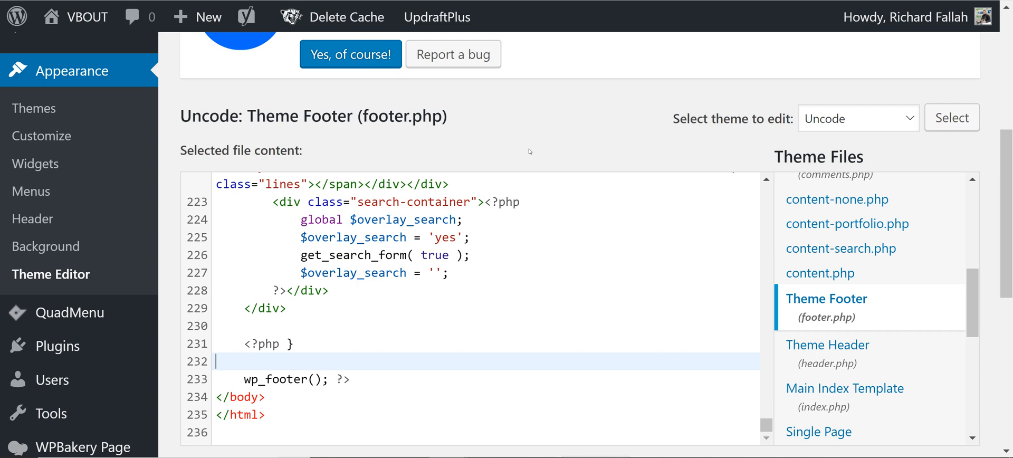
mouse_move(540, 144)
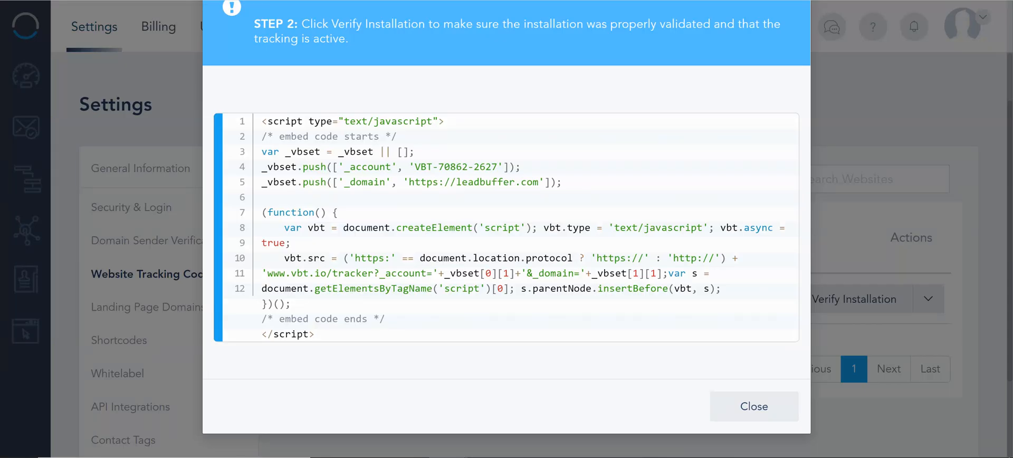
mouse_move(774, 124)
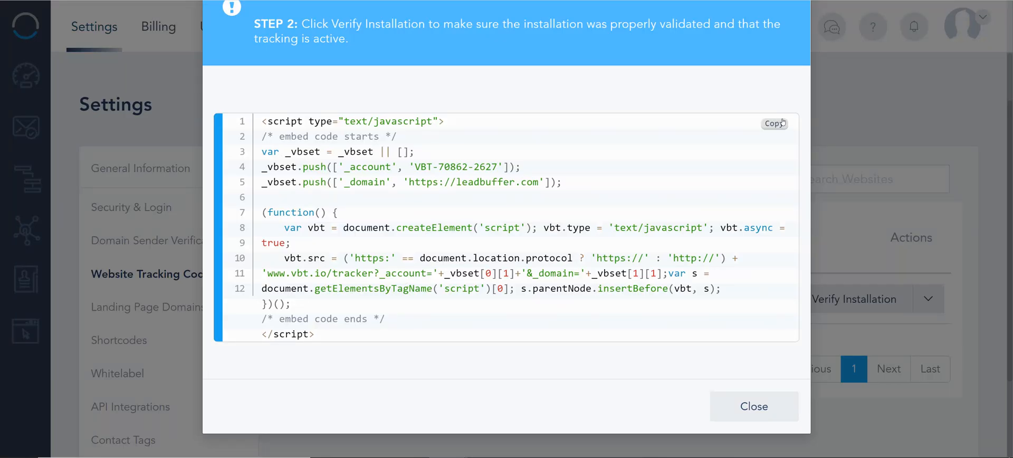
Copy the leadbuffer.com tracking script once more from the code dialog
click(753, 406)
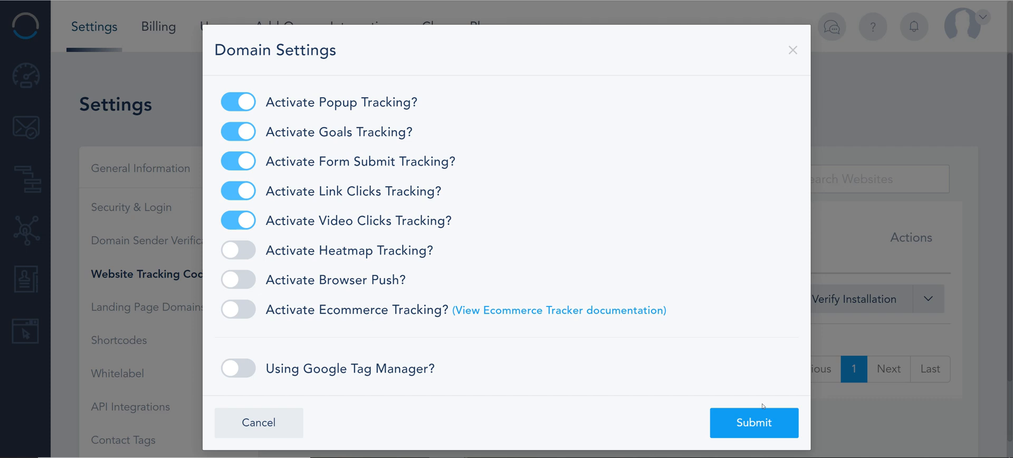
mouse_move(469, 285)
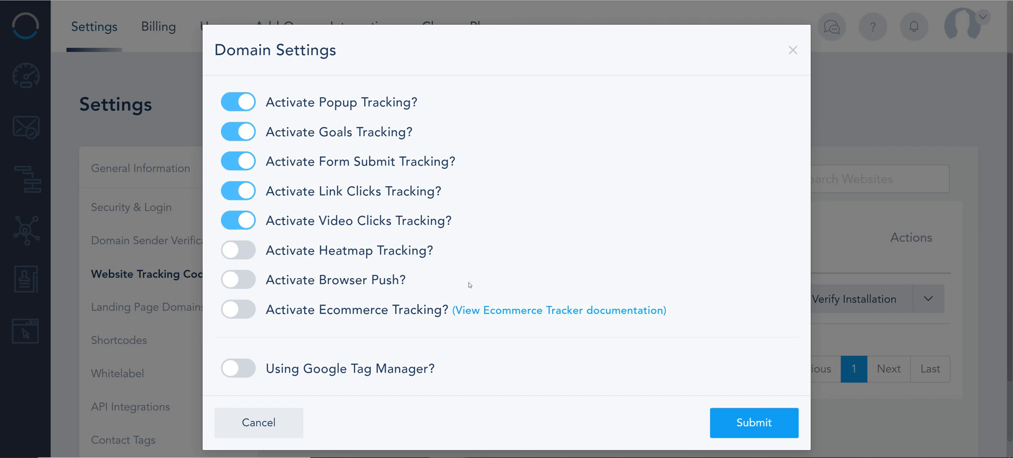
Keep video clicks tracking on and enable heatmap tracking and browser push
click(238, 220)
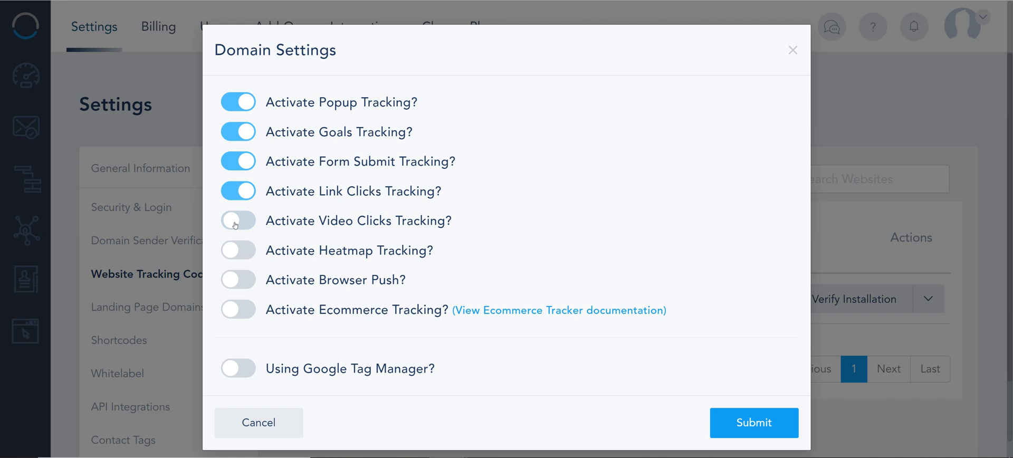
click(238, 220)
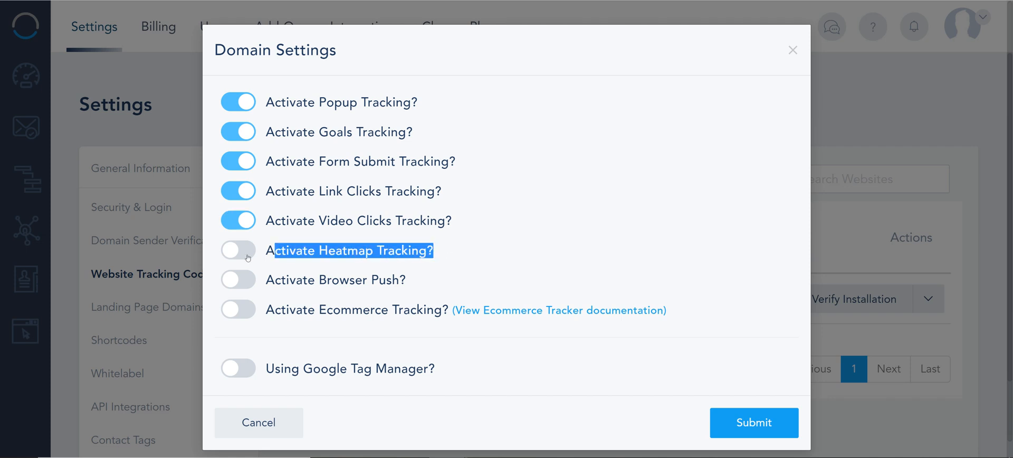
click(238, 250)
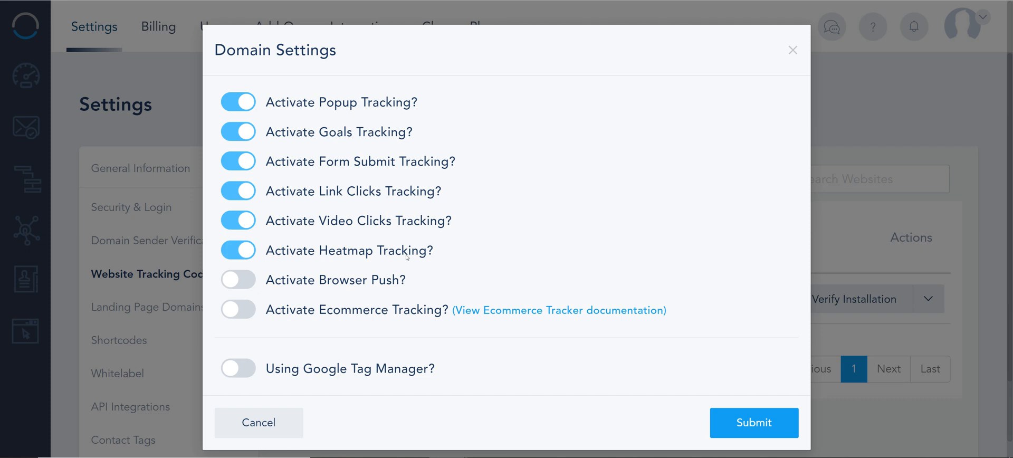
mouse_move(567, 115)
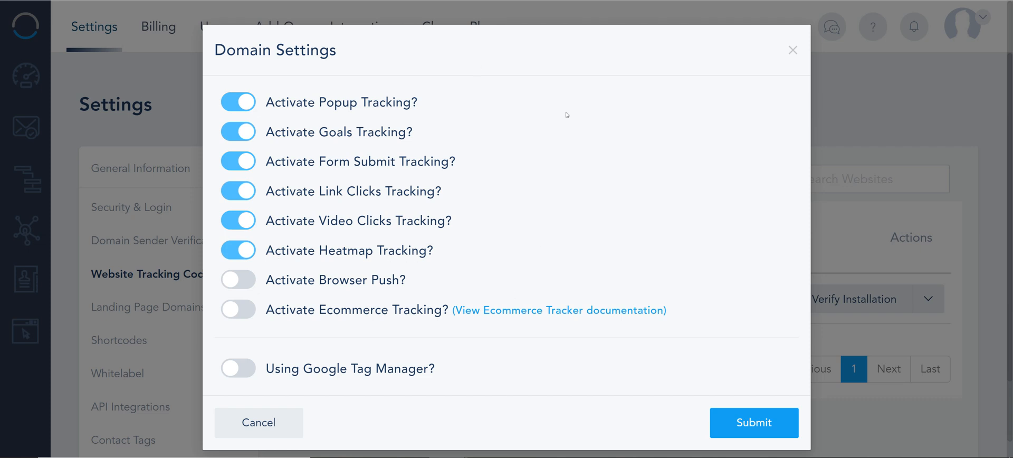
mouse_move(316, 241)
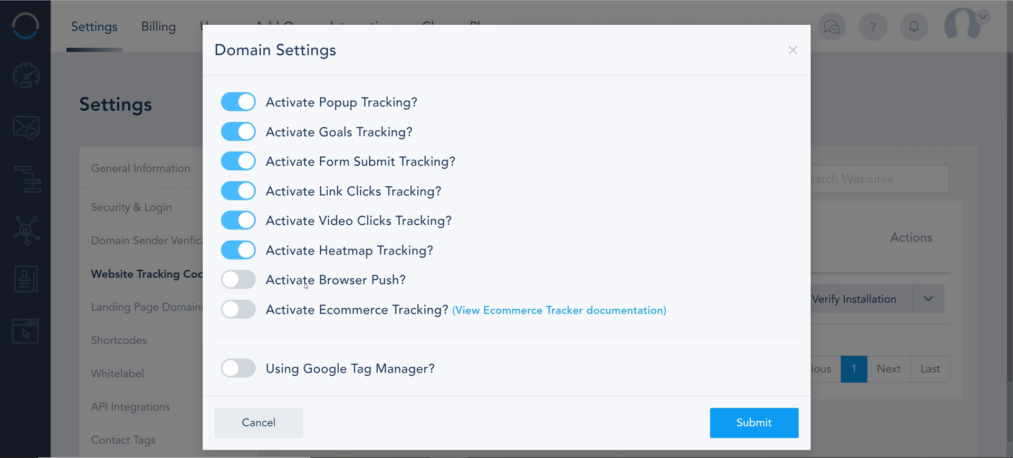
click(238, 279)
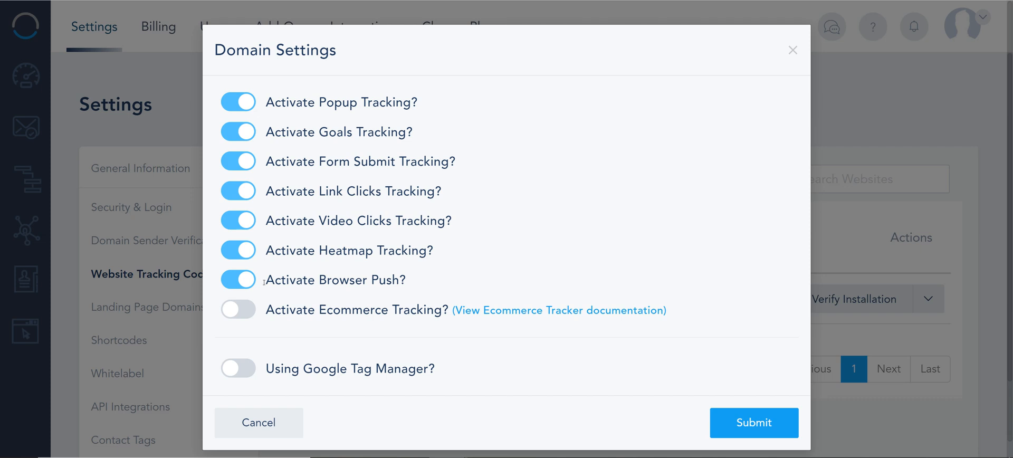
mouse_move(378, 285)
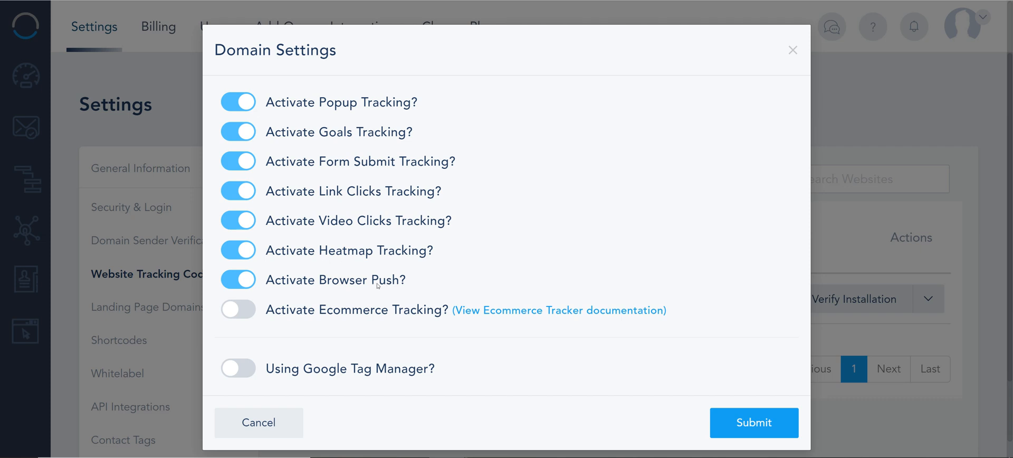
mouse_move(277, 311)
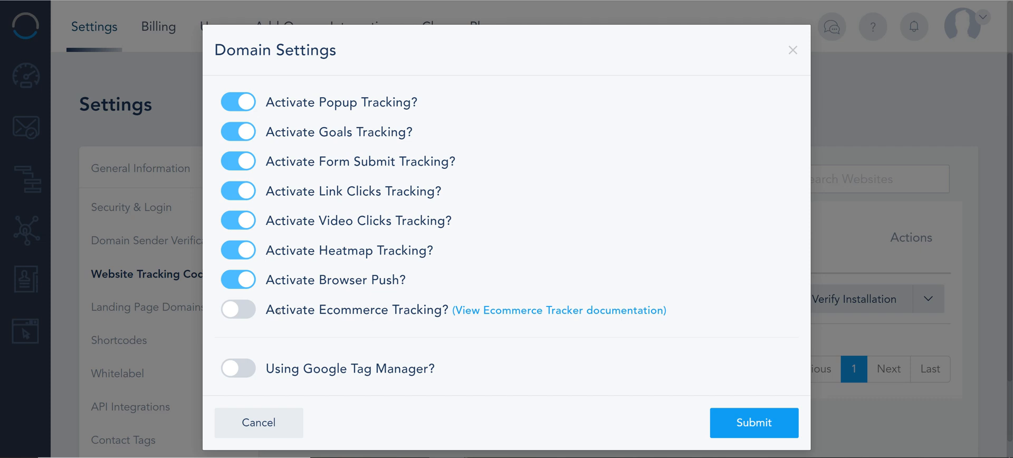
Leave ecommerce tracking and Google Tag Manager off, then submit the domain settings
click(238, 309)
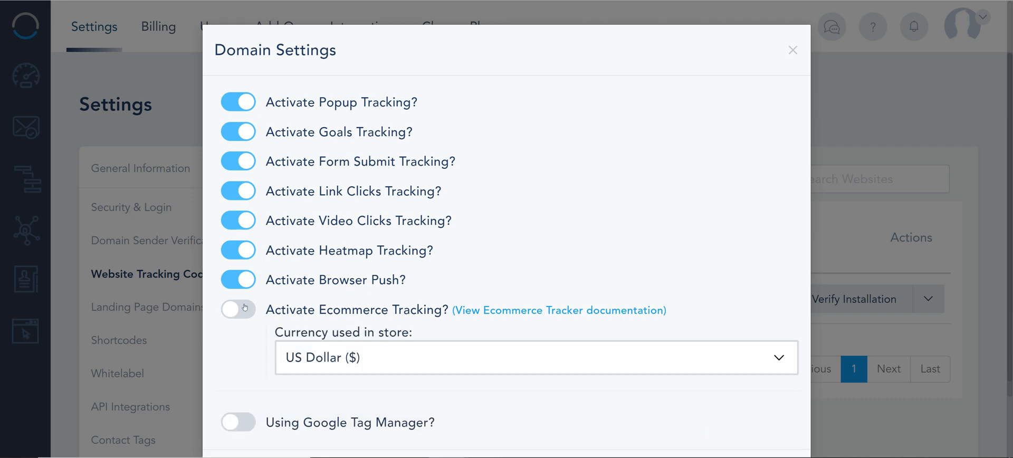
click(238, 309)
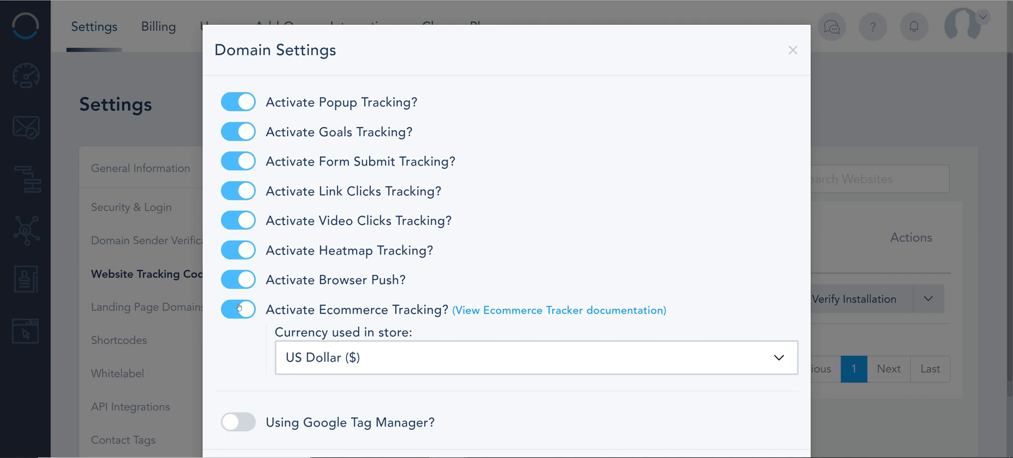
click(238, 309)
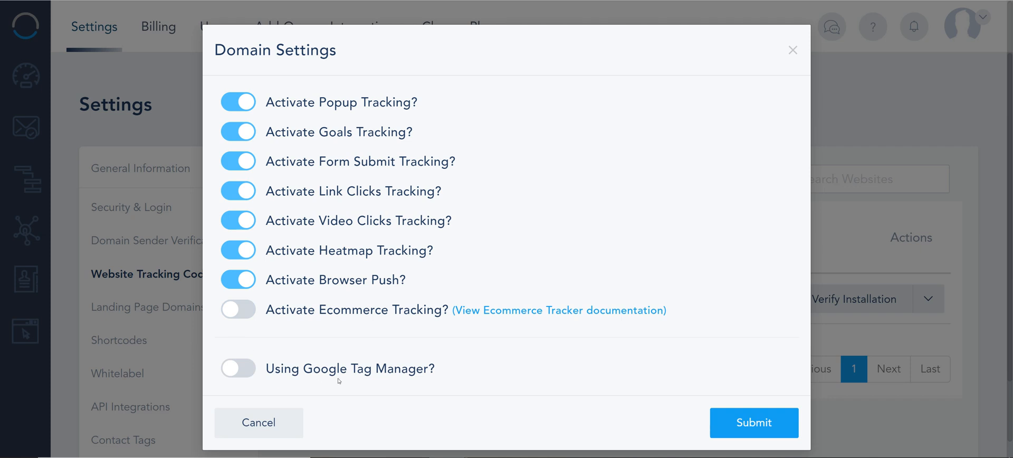
drag(266, 369, 394, 368)
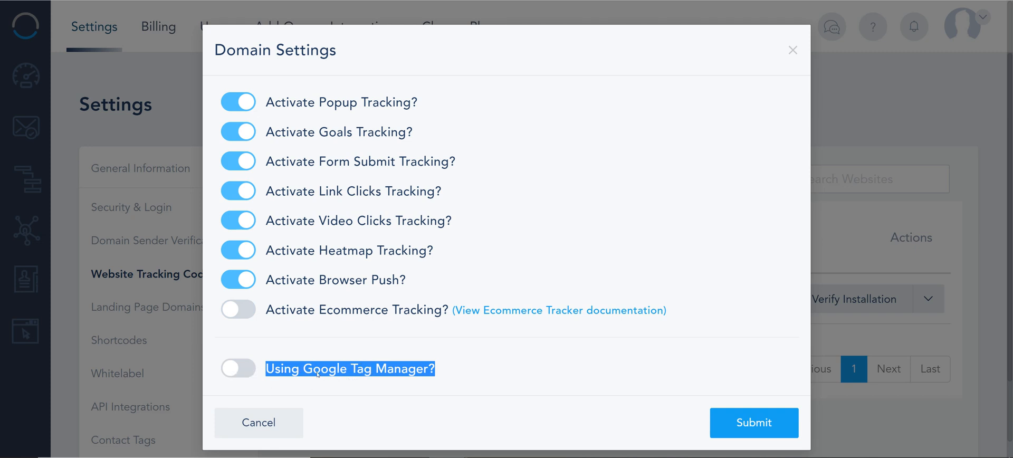
click(238, 368)
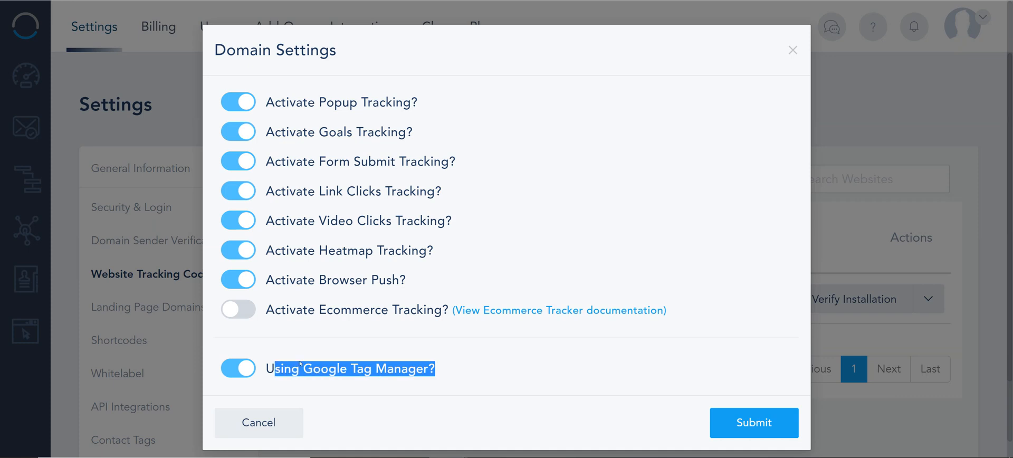
click(238, 368)
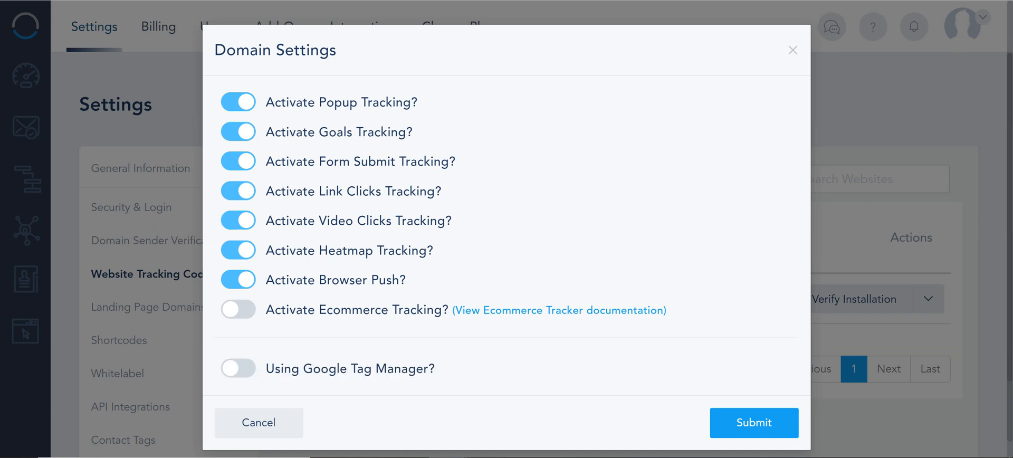
mouse_move(355, 386)
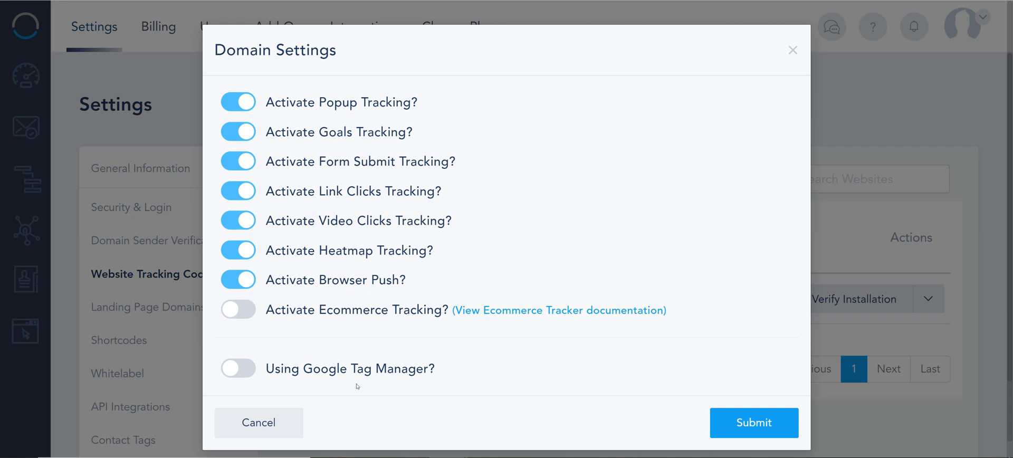
mouse_move(591, 403)
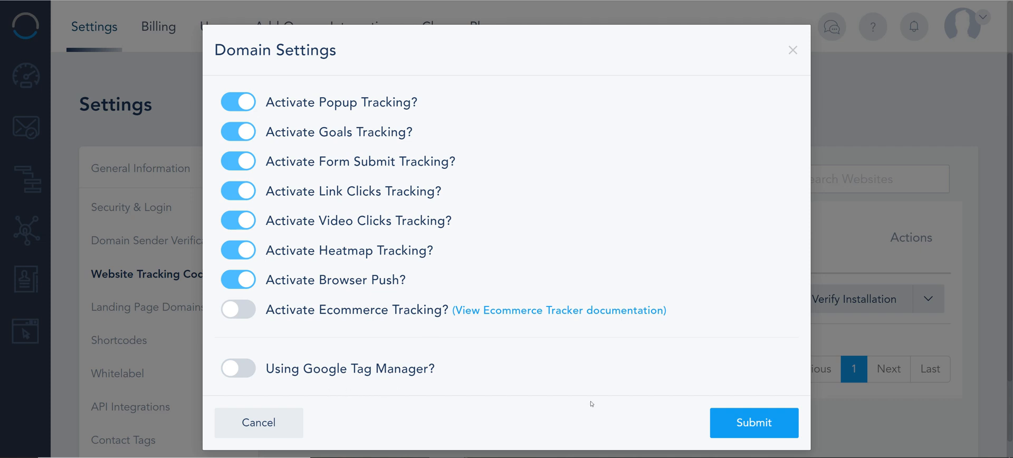
mouse_move(282, 263)
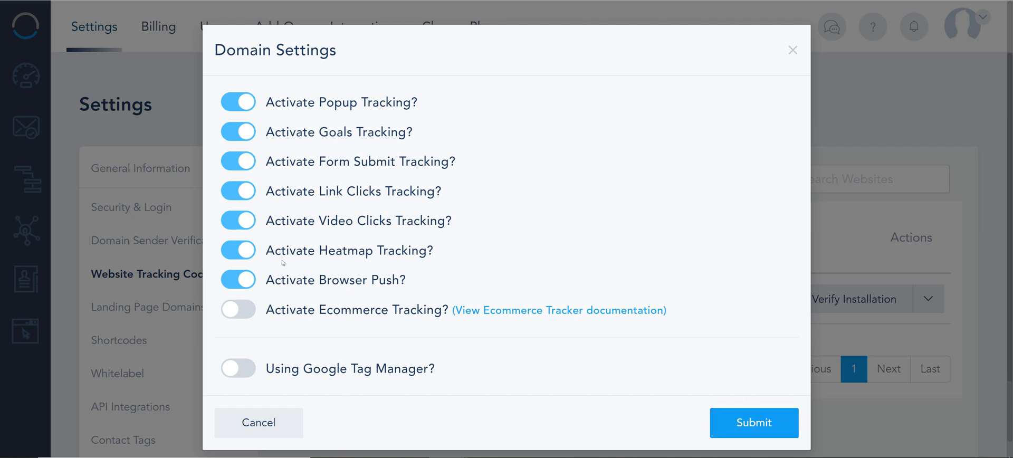
click(753, 422)
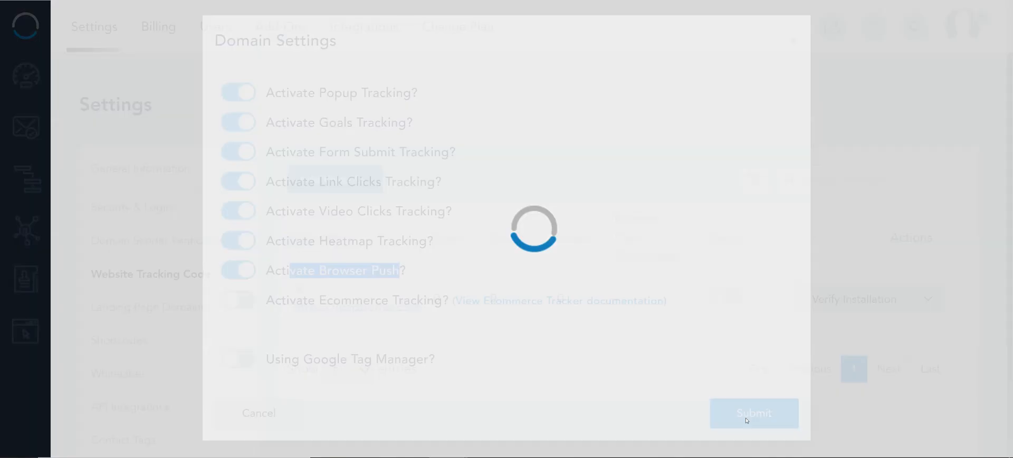
Save the domain settings and dismiss the Browser Push Notification Settings dialog
click(753, 412)
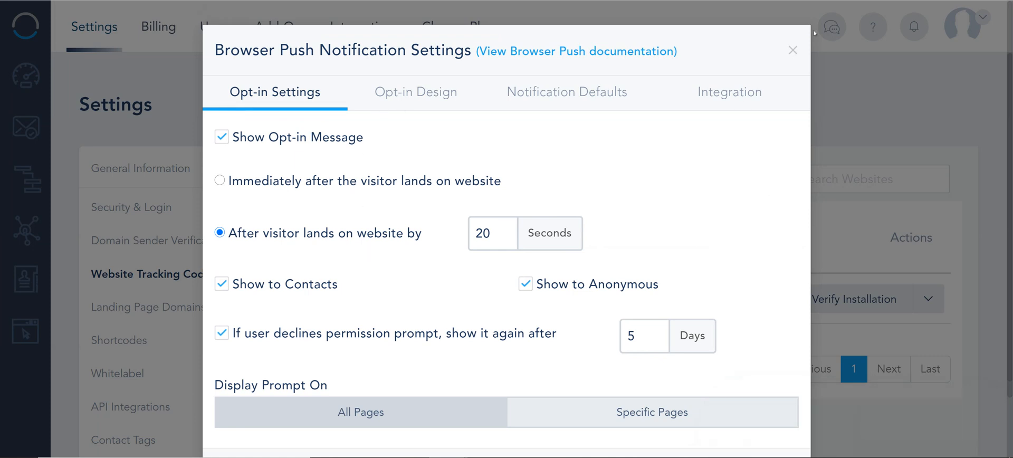
click(792, 50)
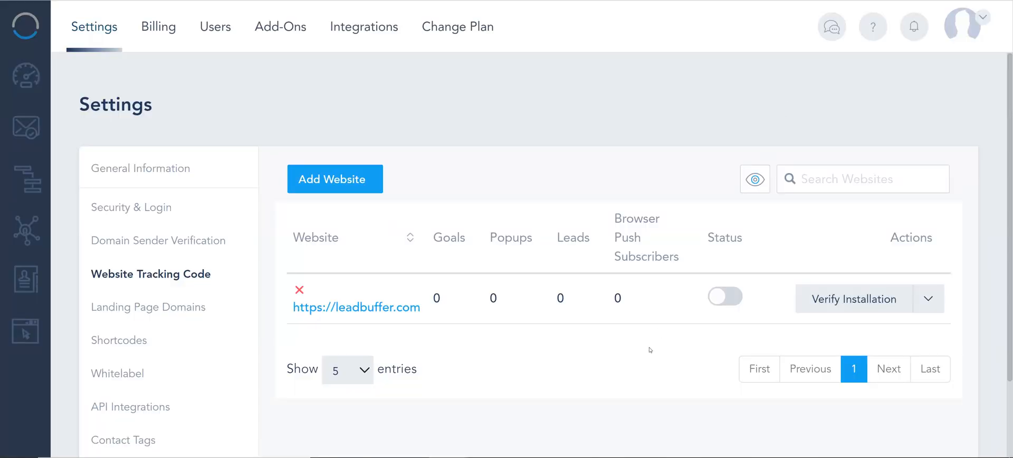
mouse_move(982, 18)
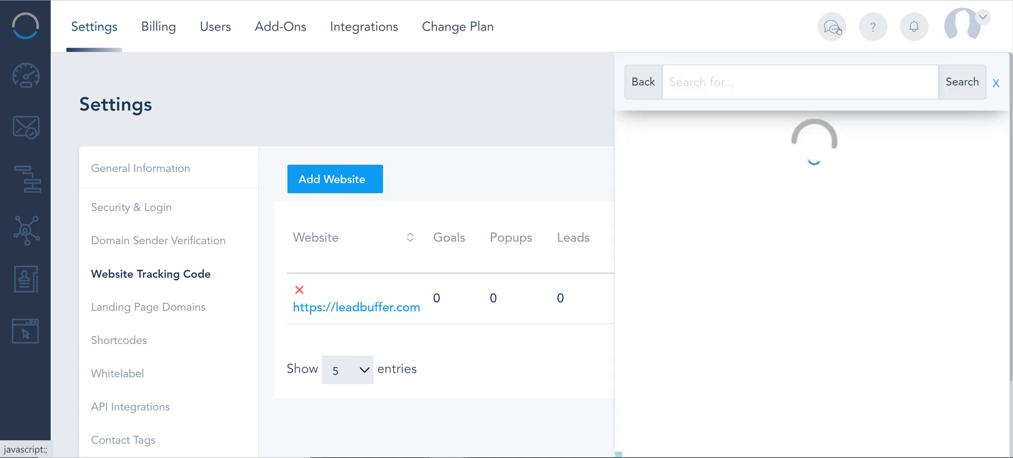
click(798, 82)
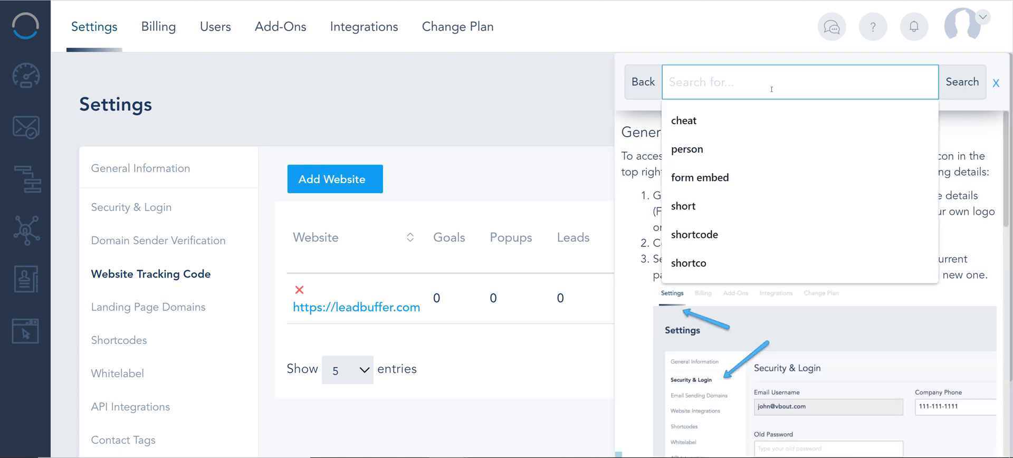
text(tag)
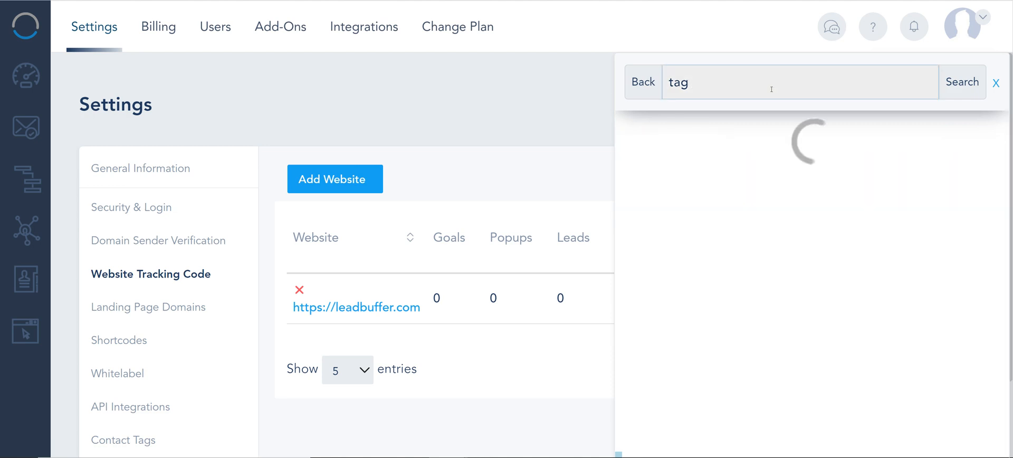
click(961, 82)
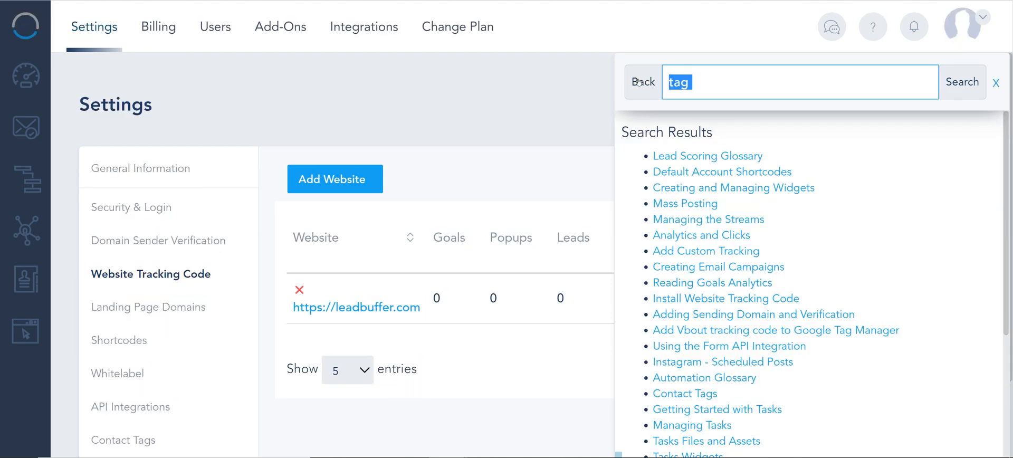
text(manager)
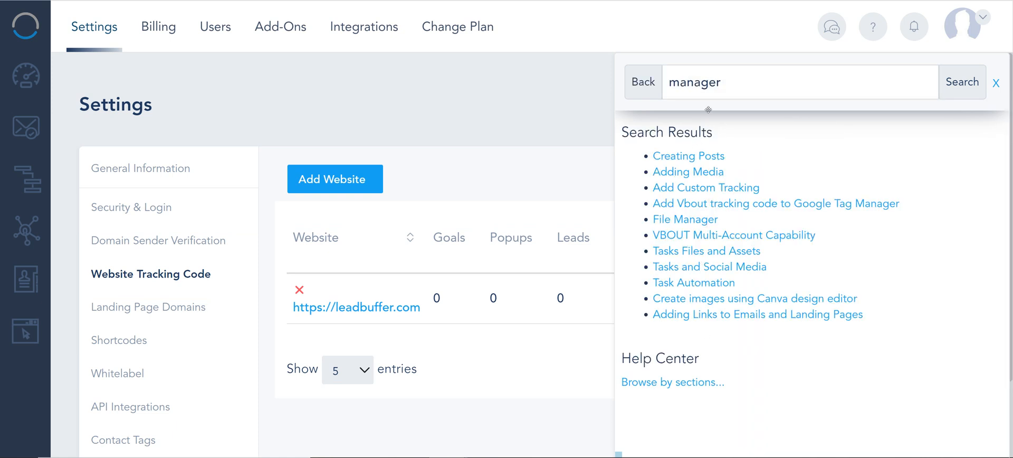
click(774, 204)
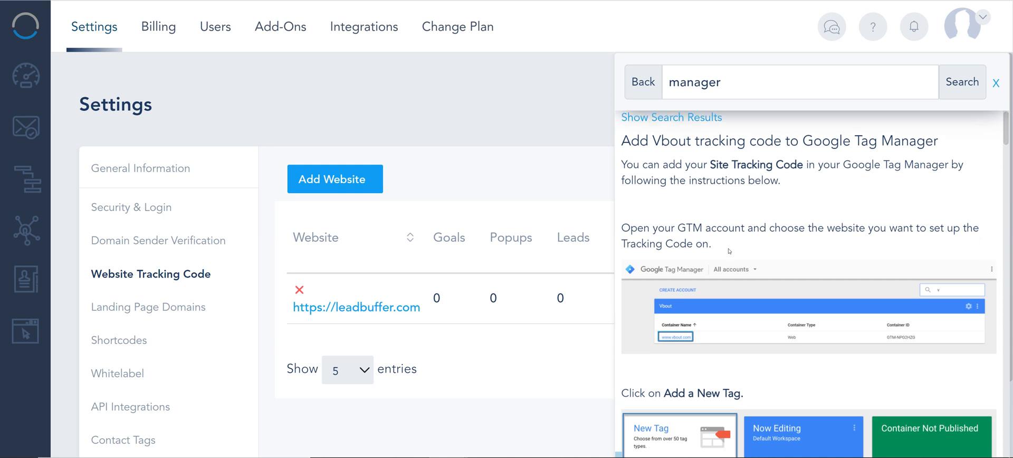
scroll(down, 3)
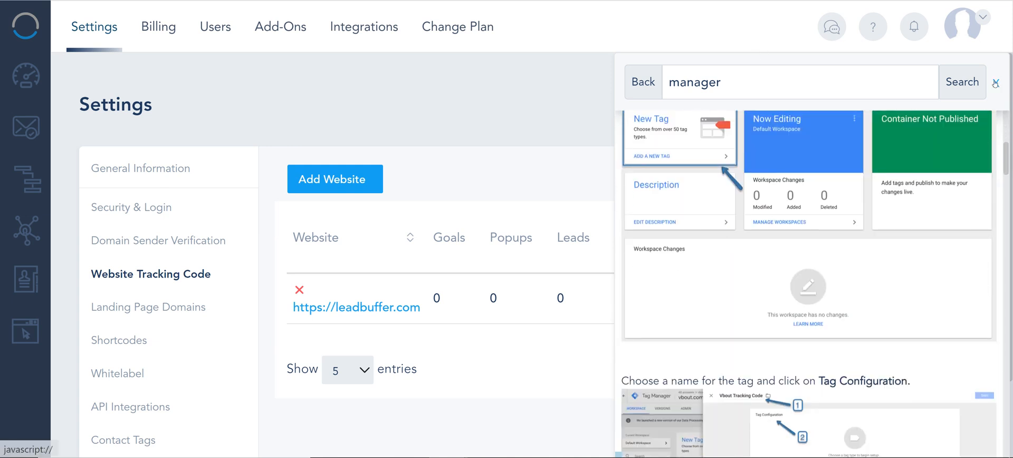
click(995, 82)
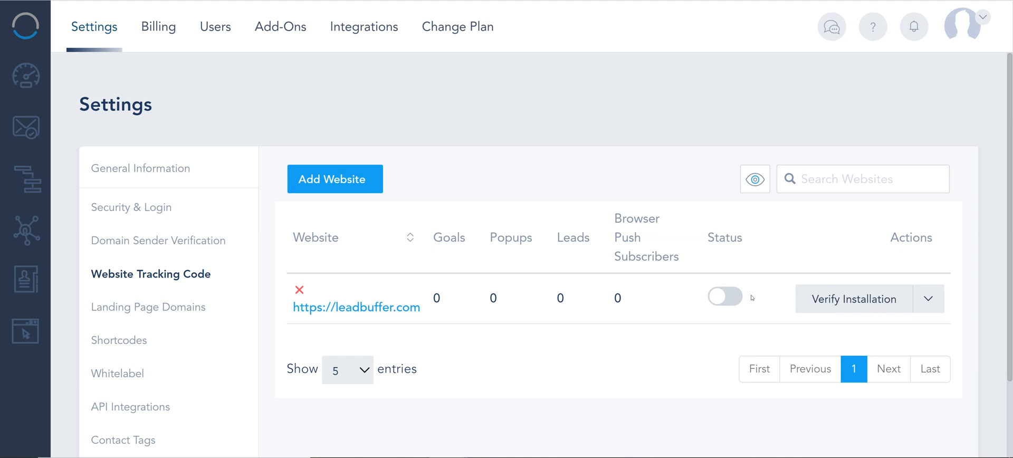
mouse_move(751, 297)
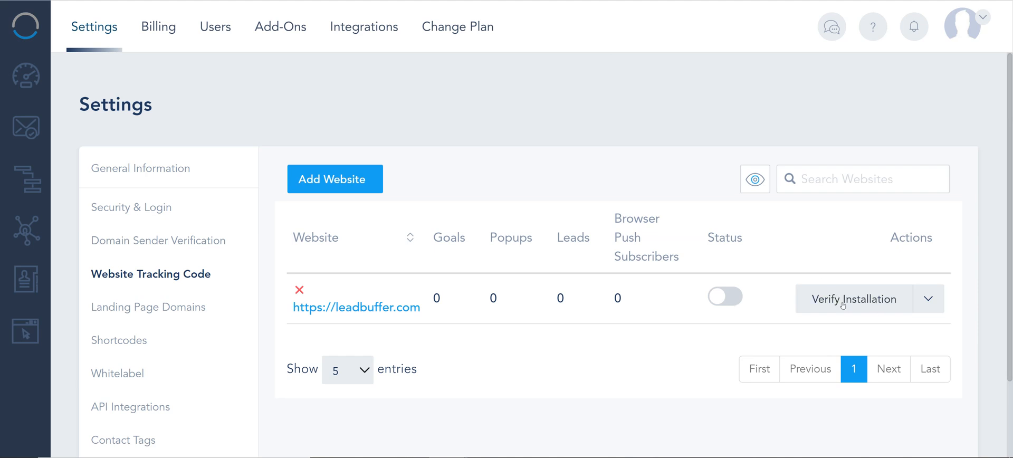
mouse_move(438, 311)
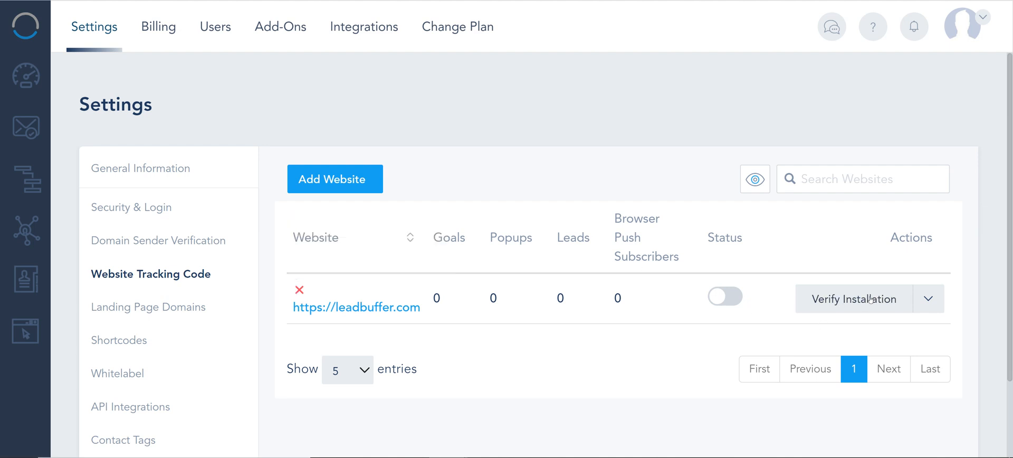
Run Verify Installation on the leadbuffer.com row
click(855, 299)
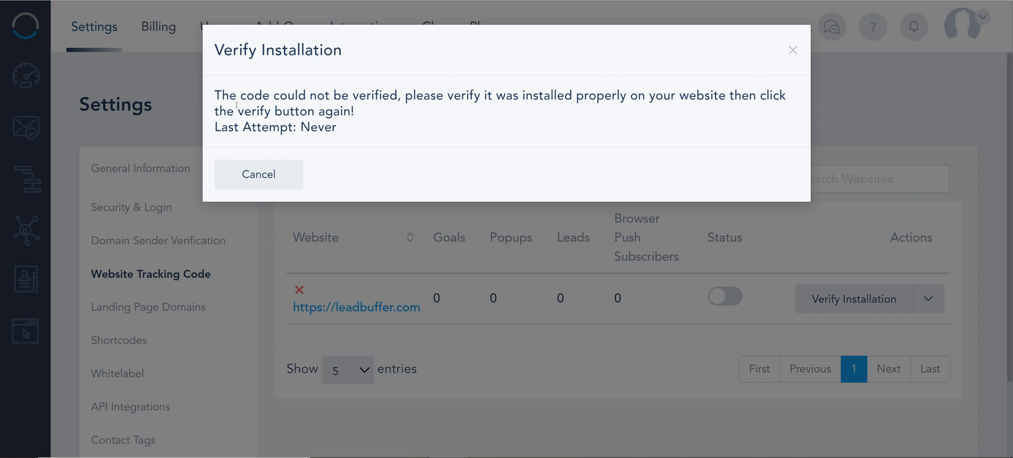
mouse_move(299, 201)
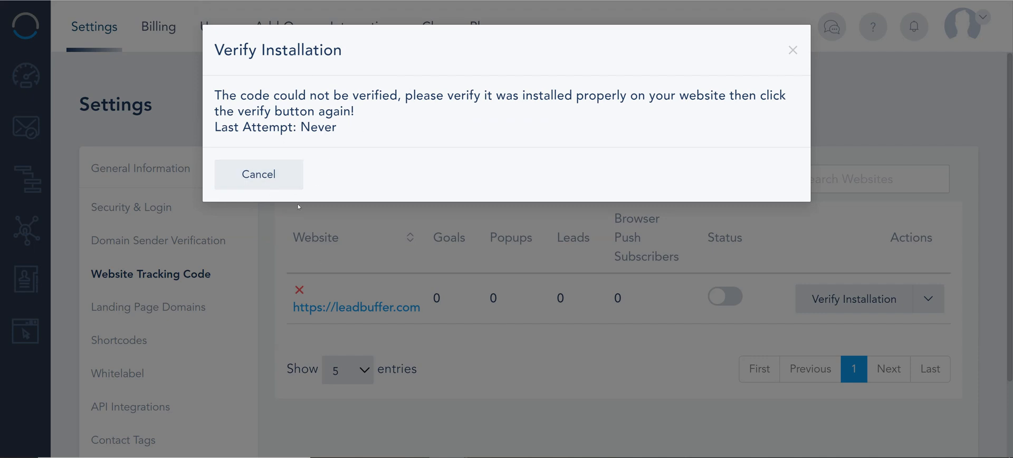
mouse_move(285, 187)
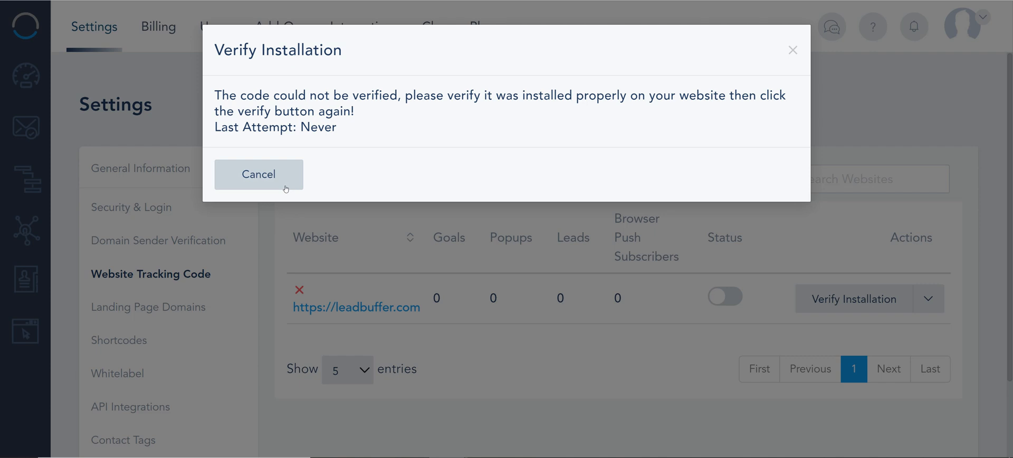
Cancel the failed Verify Installation message to return to the website list
click(258, 175)
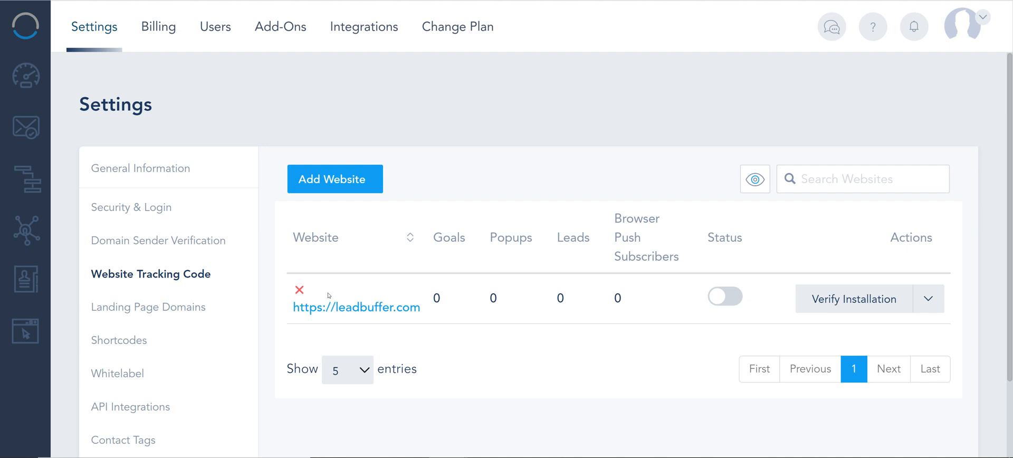
mouse_move(236, 305)
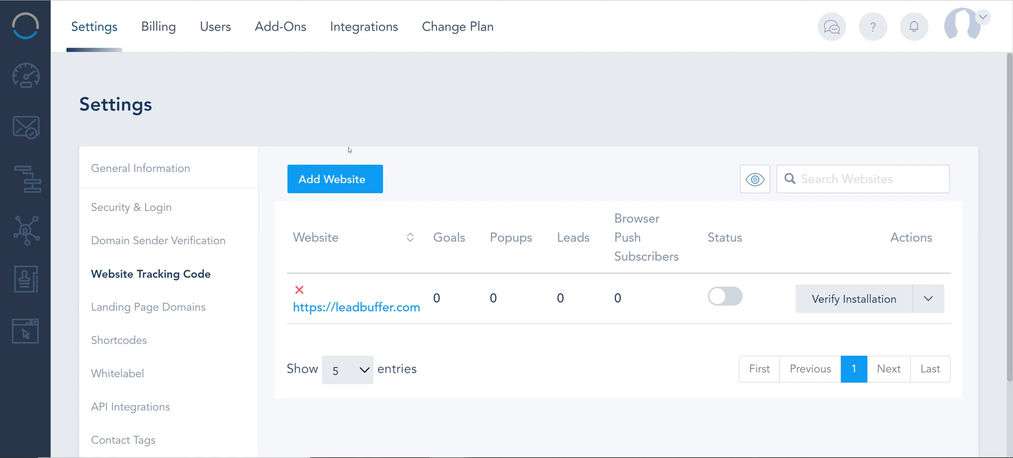
mouse_move(517, 215)
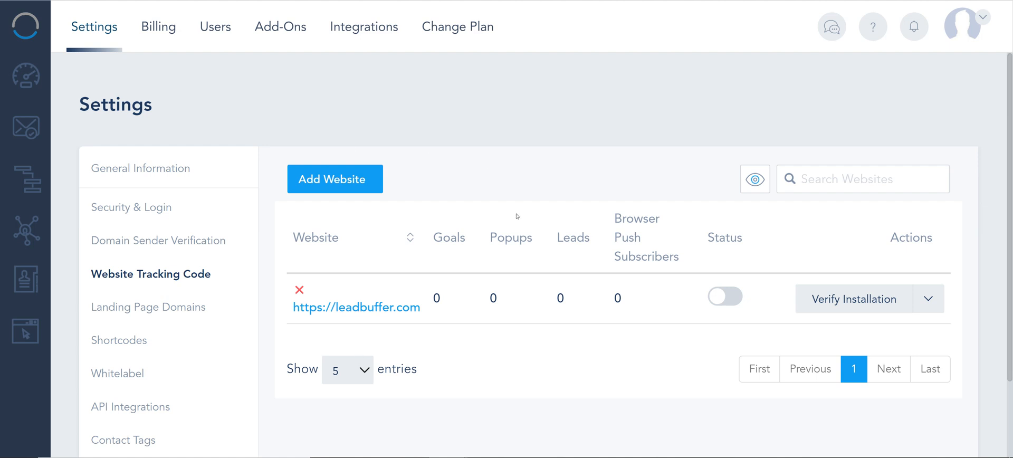
mouse_move(471, 332)
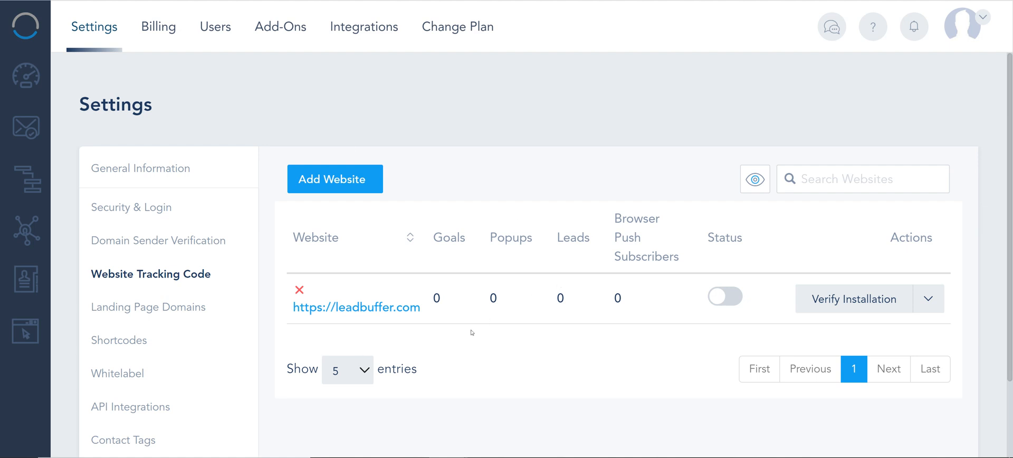